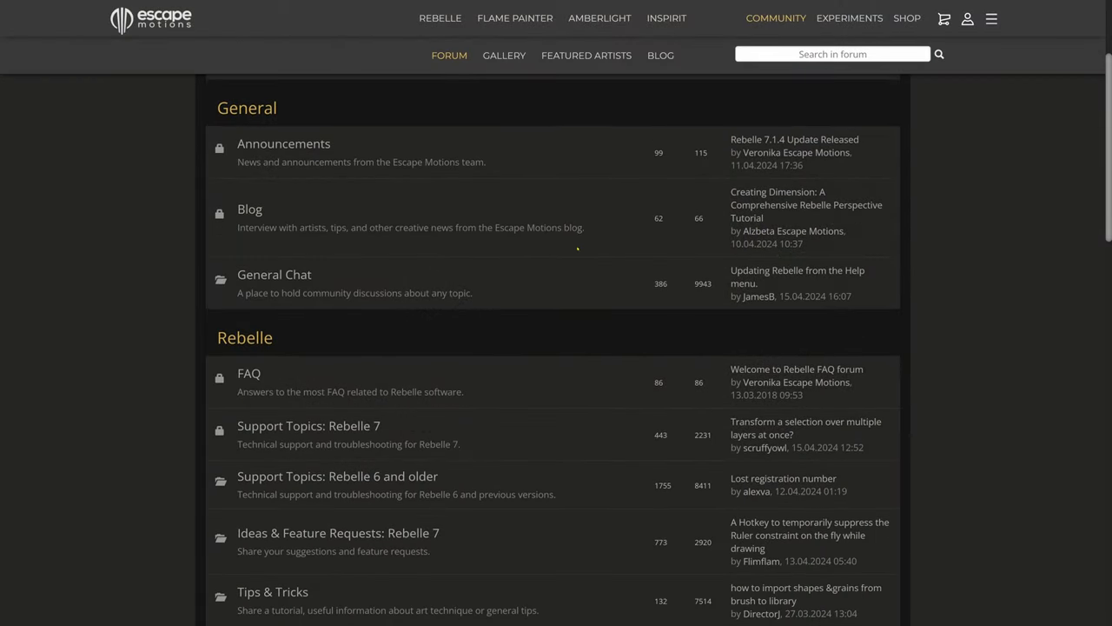
Go to Support Topics: Rebelle 7, then the 'Issues with Painting' category.
click(308, 425)
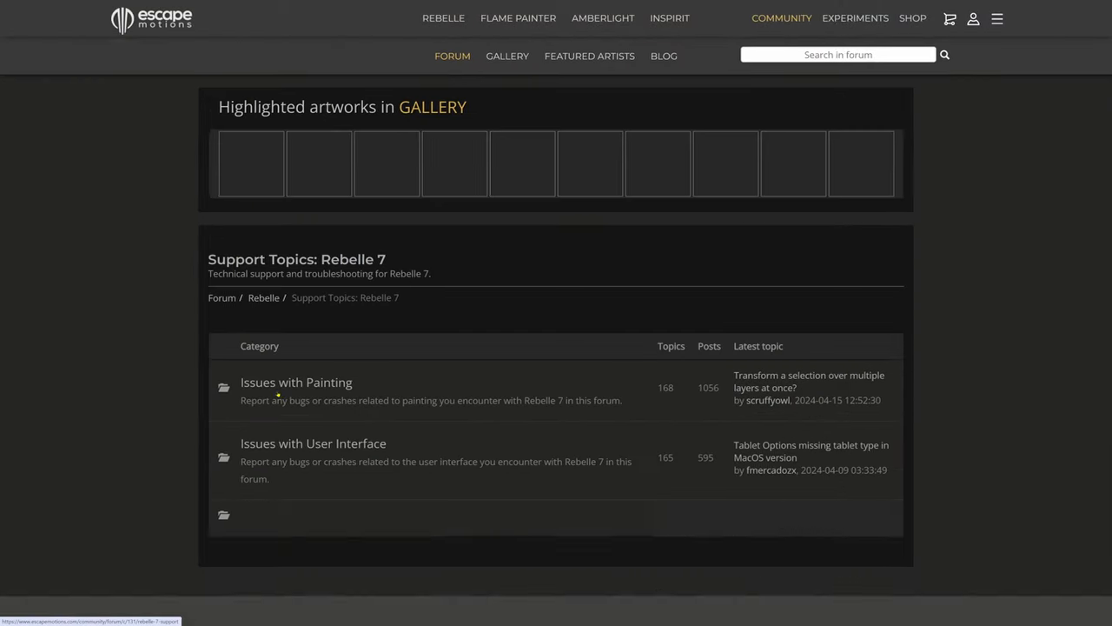
scroll(down, 3)
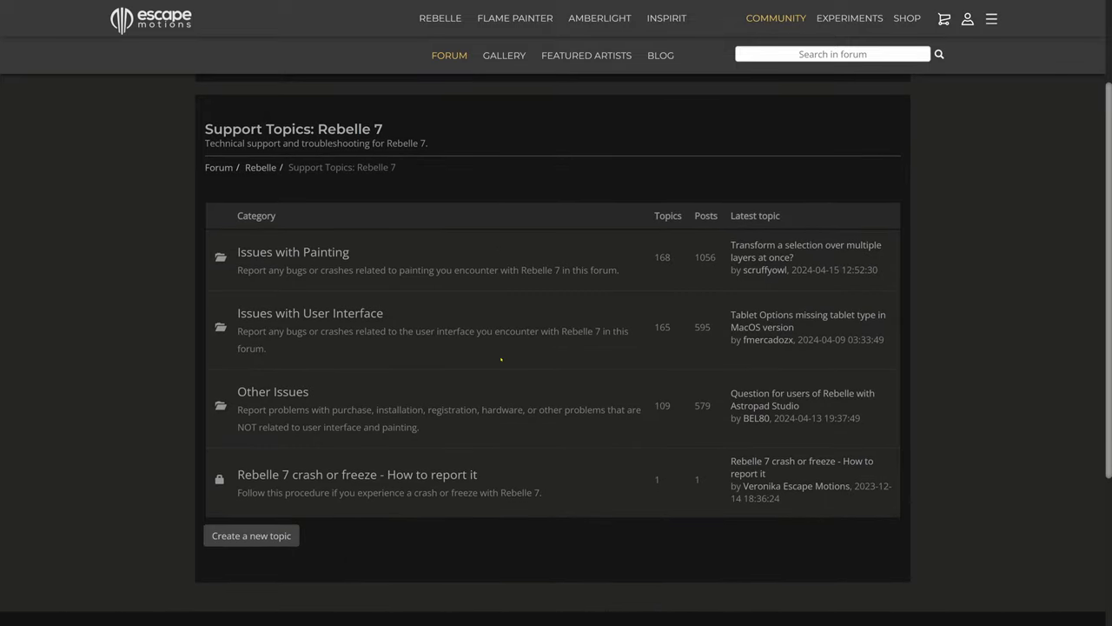
click(293, 251)
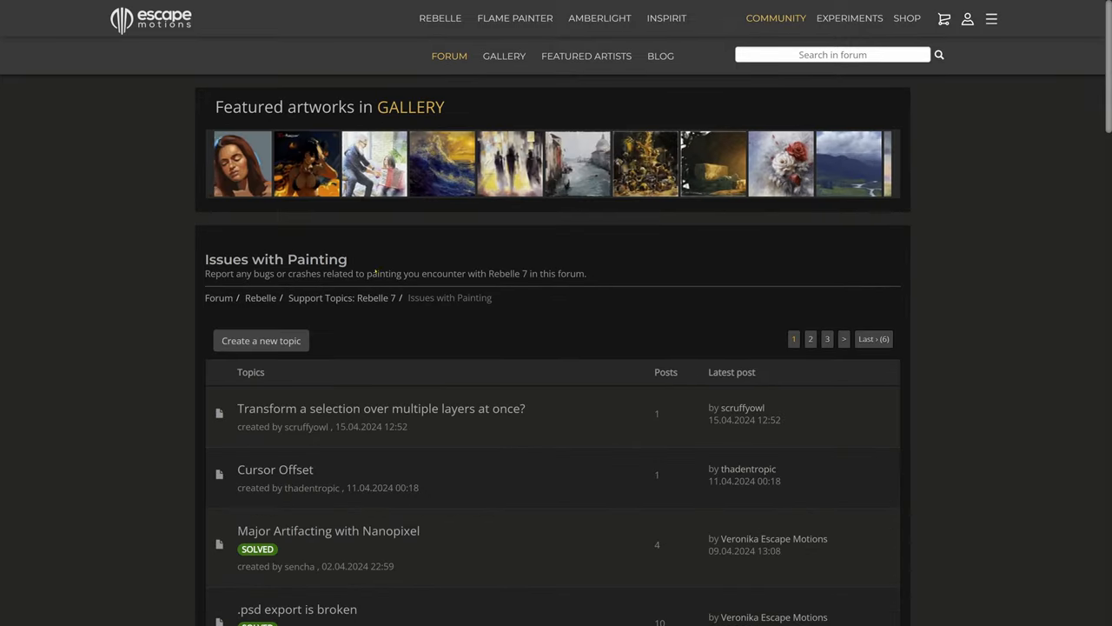